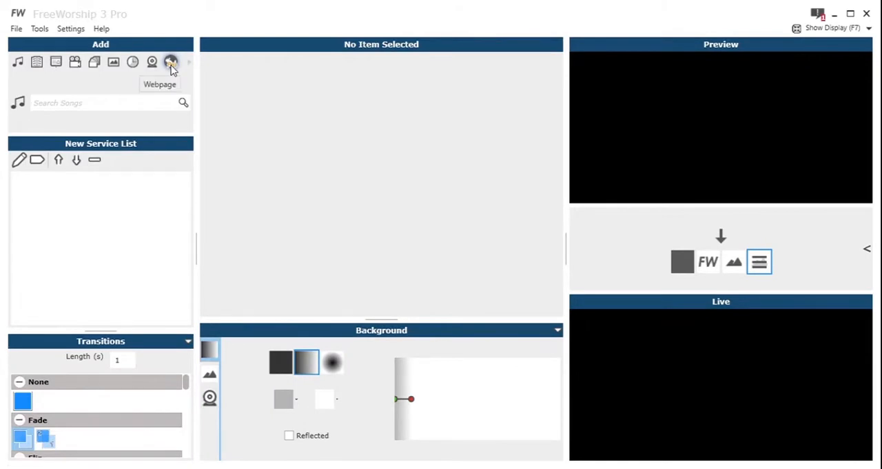
Step: Insert a webpage item loading the FreeWorship home page into the service list and preview
left_click(169, 61)
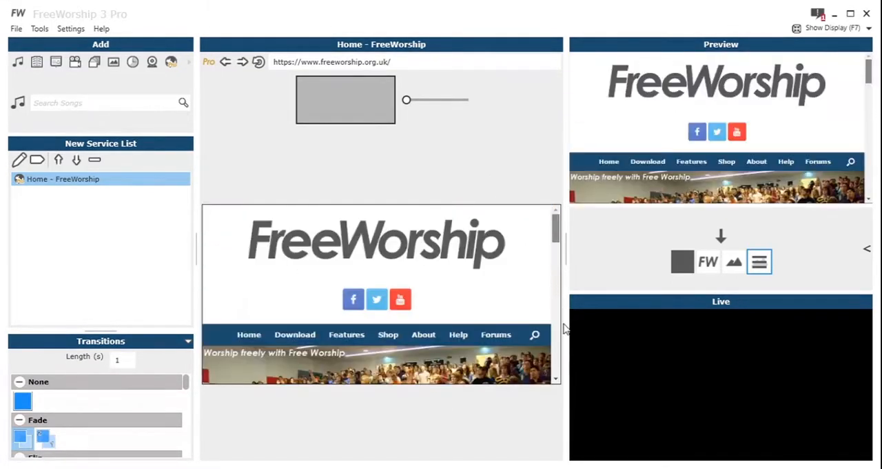
Step: Show the FreeWorship home page live and test the zoom slider, returning it to default scale
scroll("down", 3)
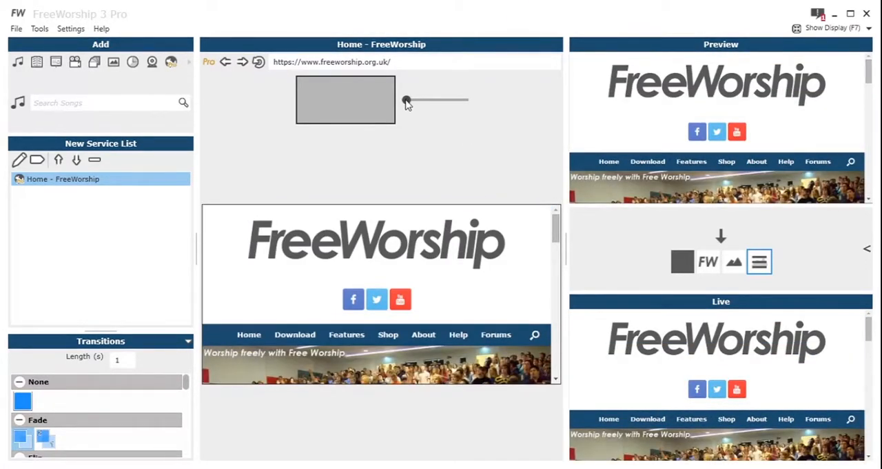
left_click_drag(407, 99, 464, 100)
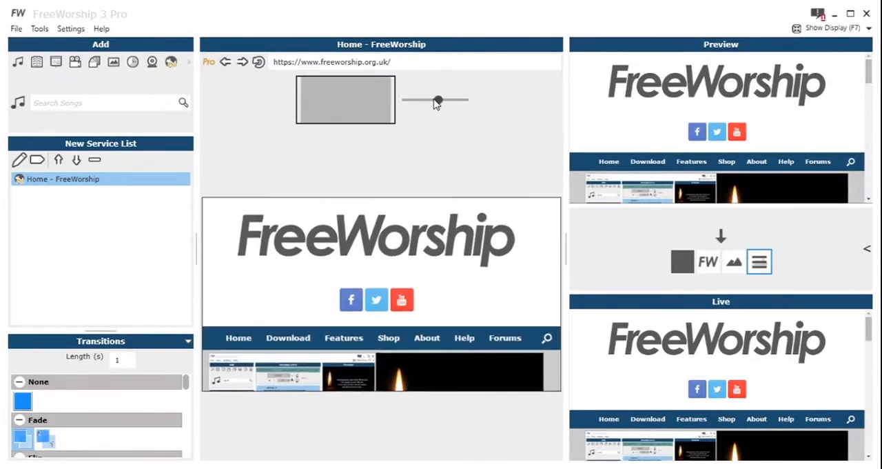
left_click_drag(439, 99, 463, 100)
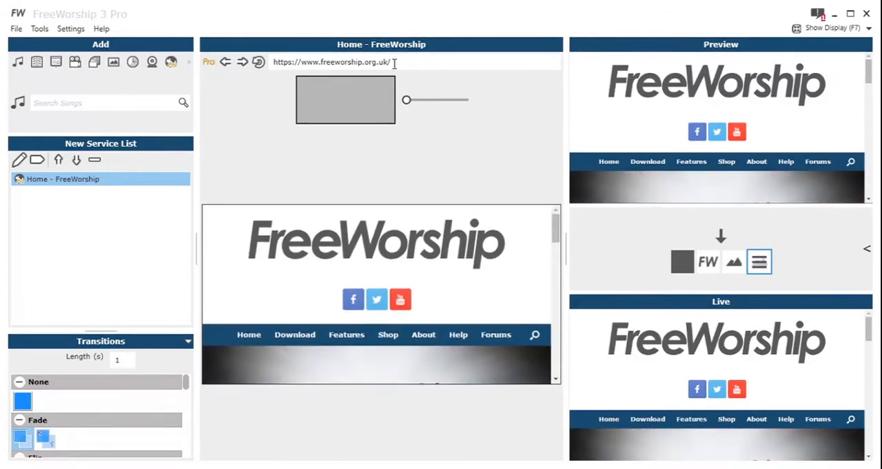
Step: Load the Wikipedia Church article by URL, zoom in to check it, and restore normal scale
type("wikipedia")
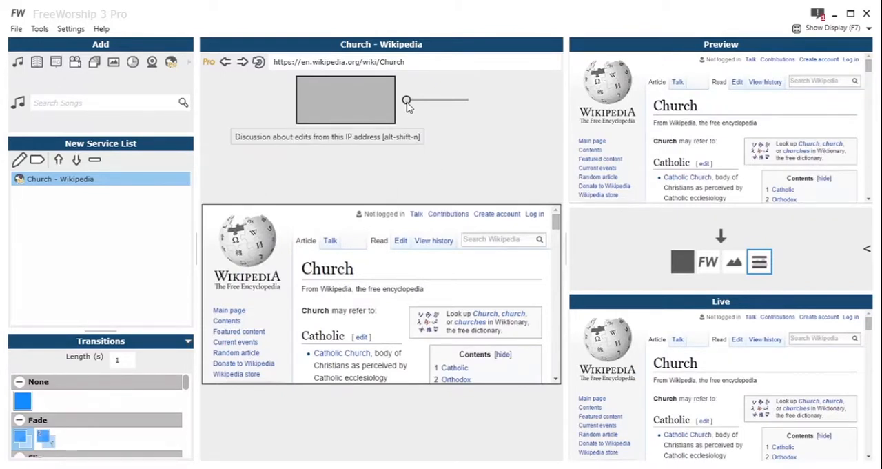
left_click_drag(407, 100, 466, 101)
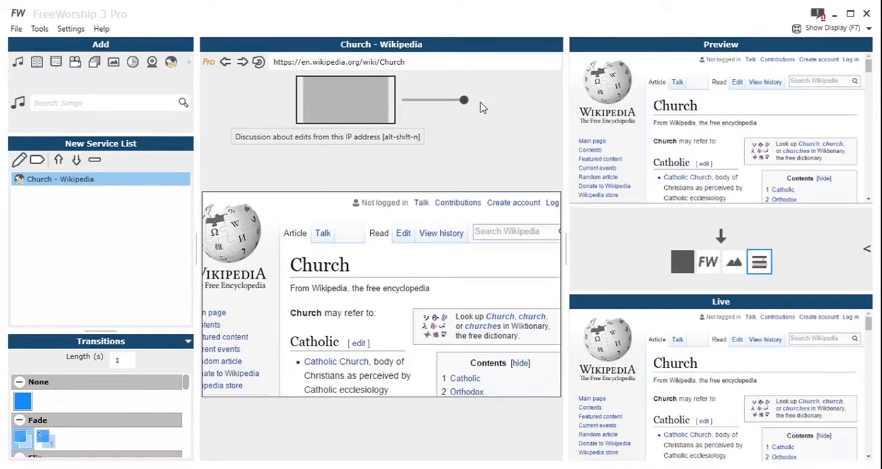
left_click_drag(463, 100, 406, 99)
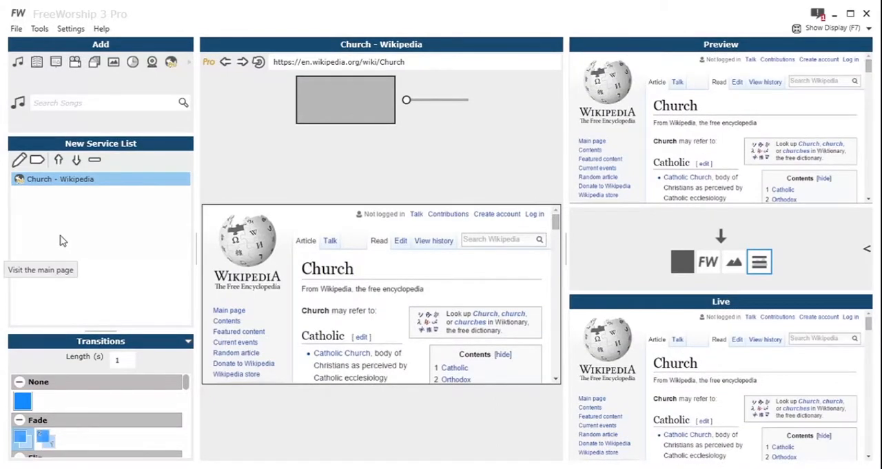
Step: Search songs for 'jesus', add Jesus Christ is Risen Today, and reselect the Church webpage item
left_click(103, 102)
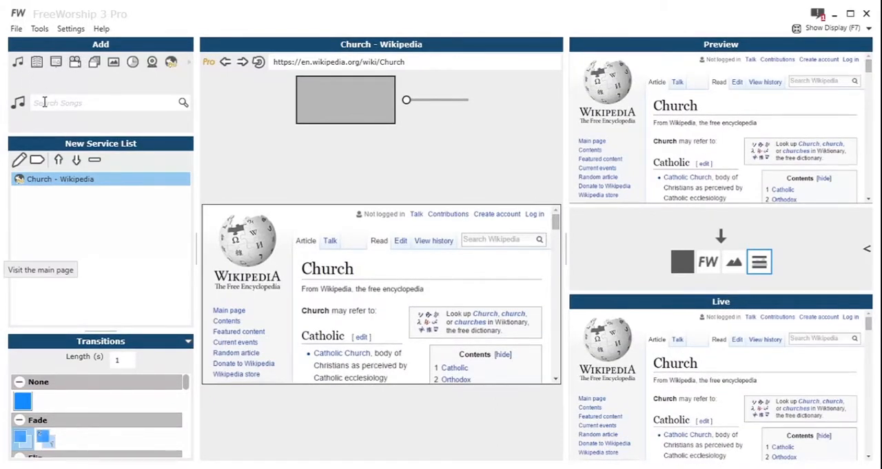
type("jeus")
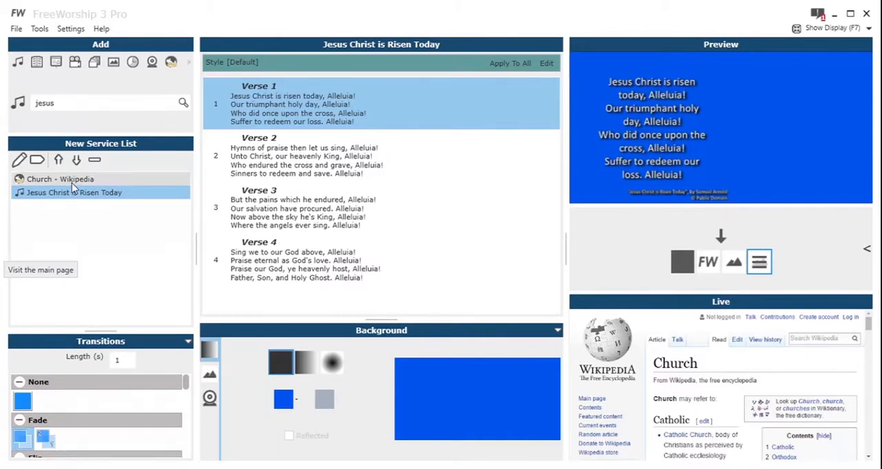
left_click(61, 179)
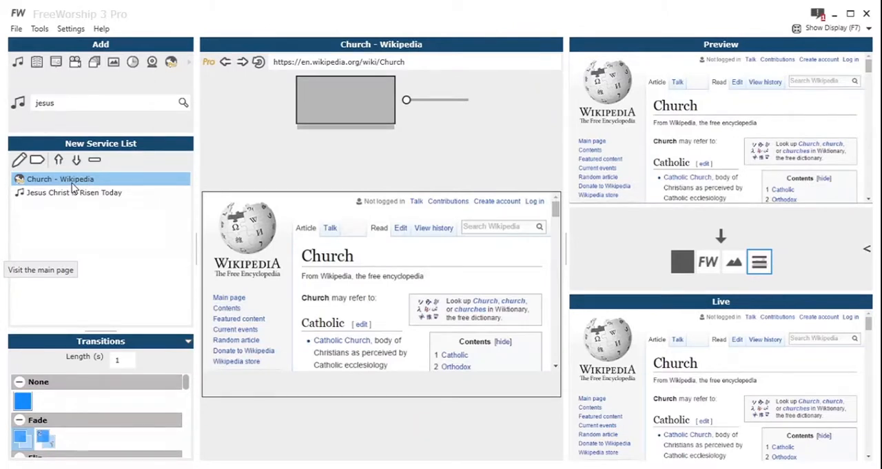